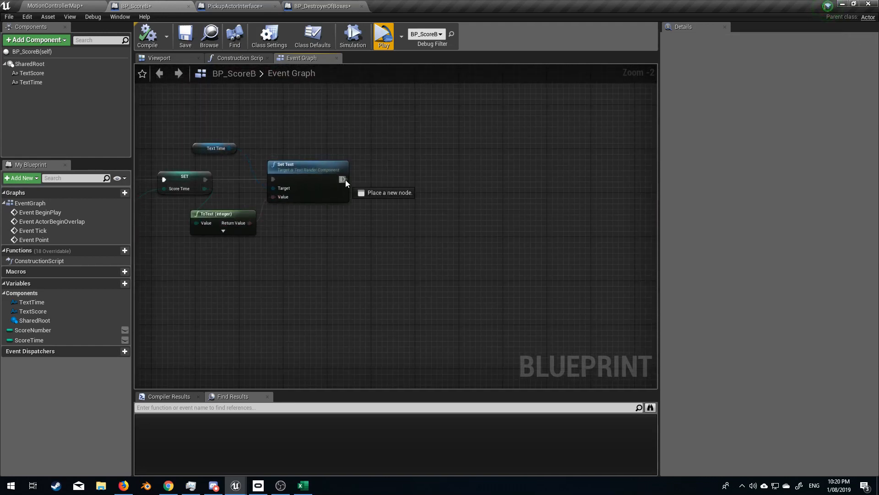
- Compare Score Time with an integer == node and branch on the result after Set Text
left_click_drag(343, 179, 431, 182)
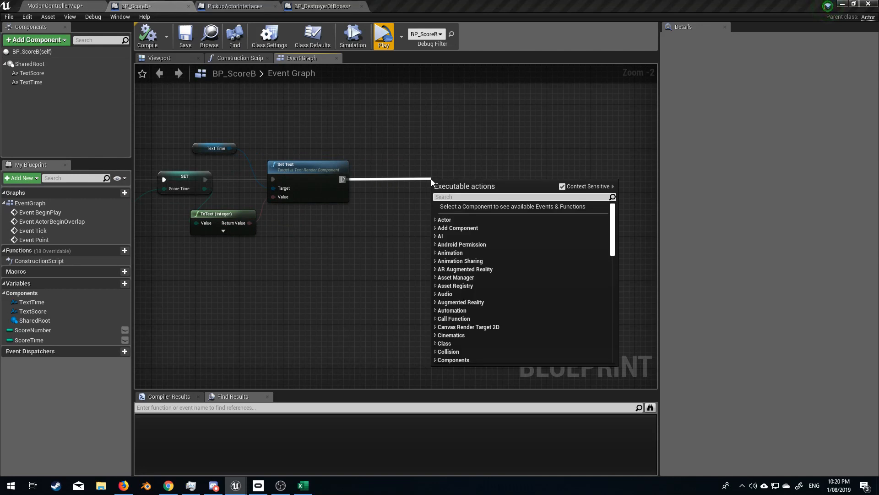
mouse_move(472, 190)
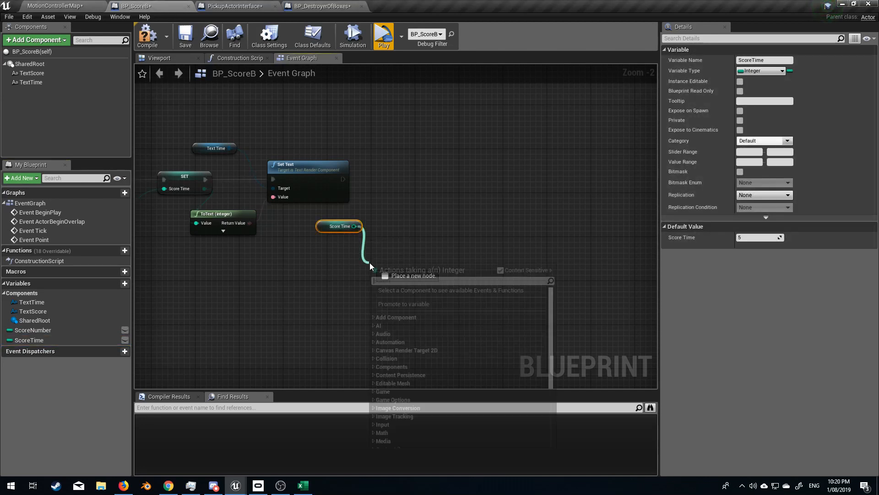
type("=")
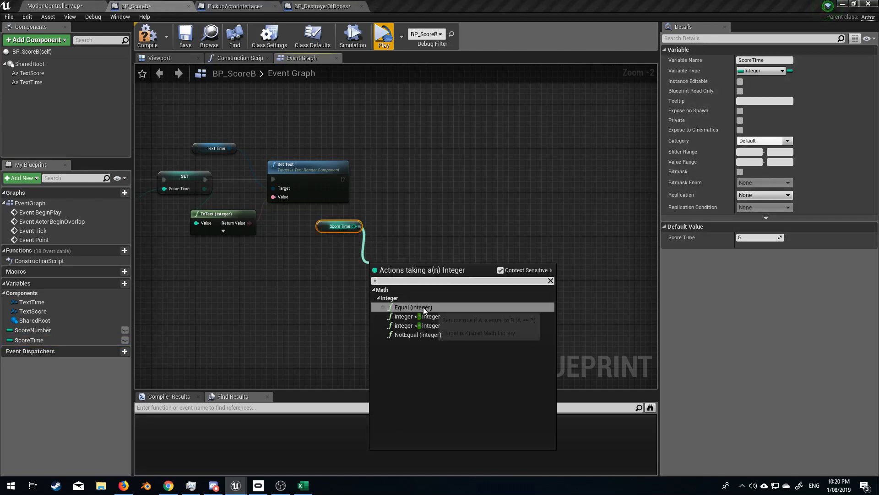
mouse_move(424, 316)
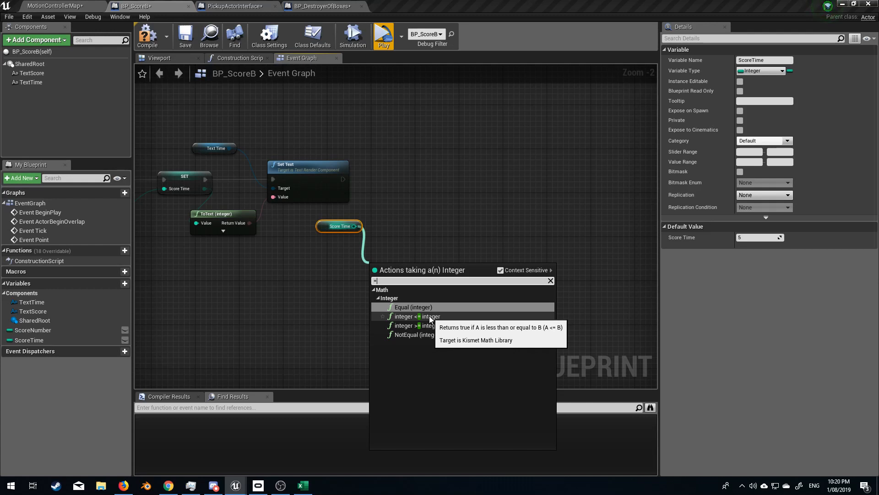
left_click(413, 307)
type("br")
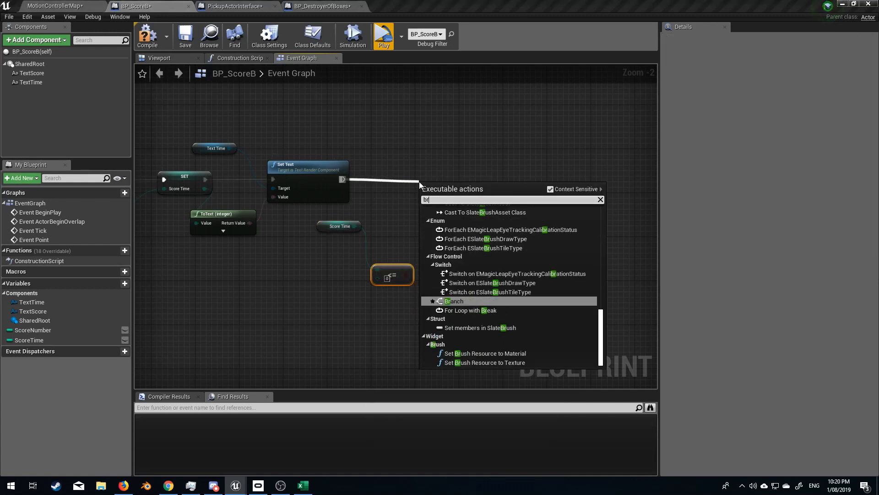
left_click(454, 301)
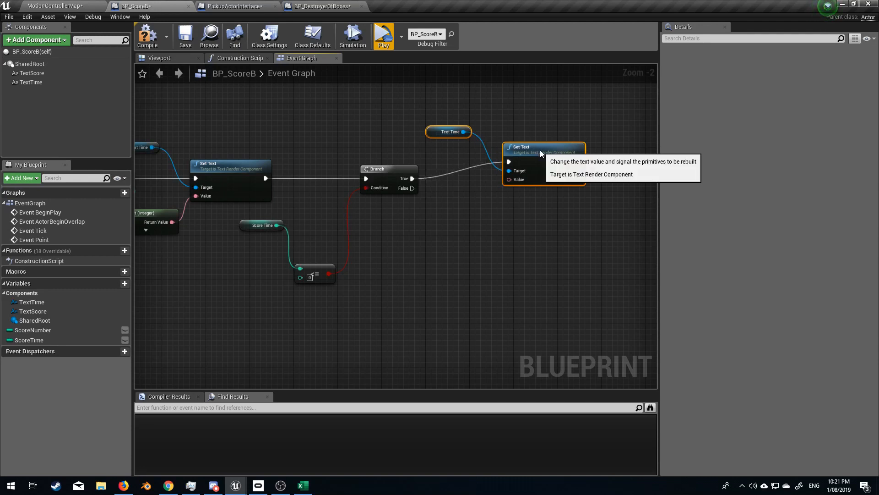
- Feed the second Set Text's value through a string-to-text conversion
left_click_drag(509, 180, 463, 236)
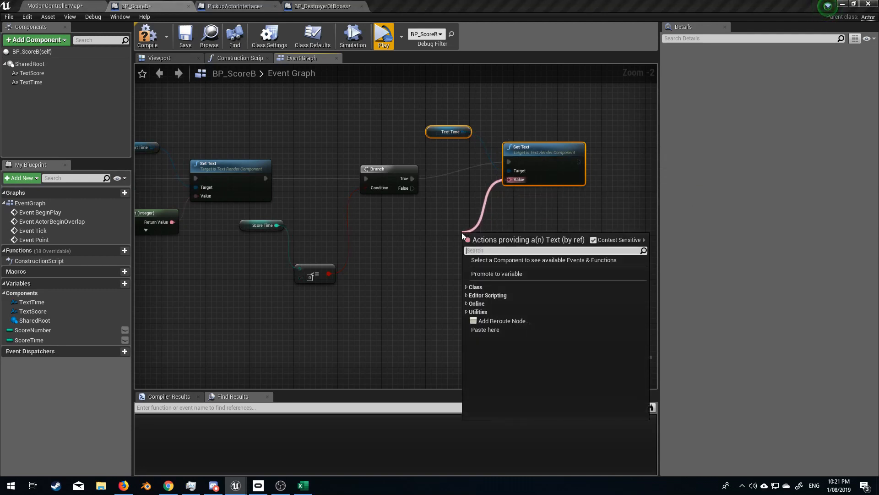
type("text")
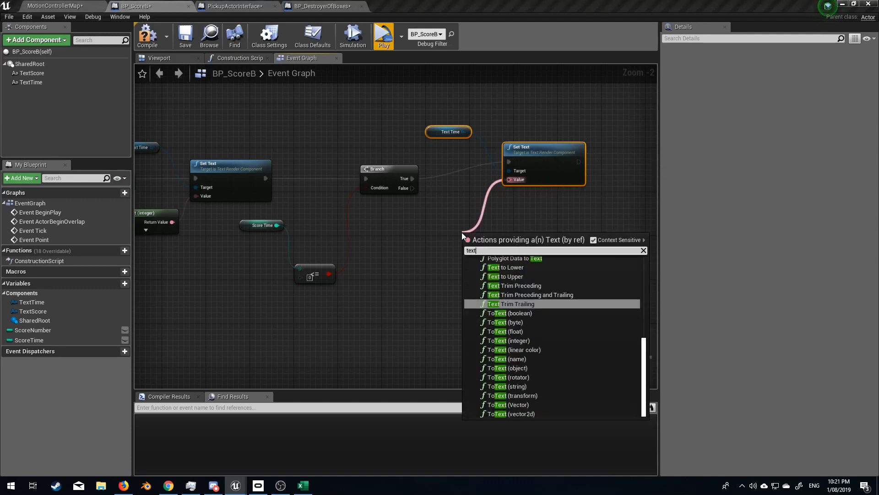
type("string")
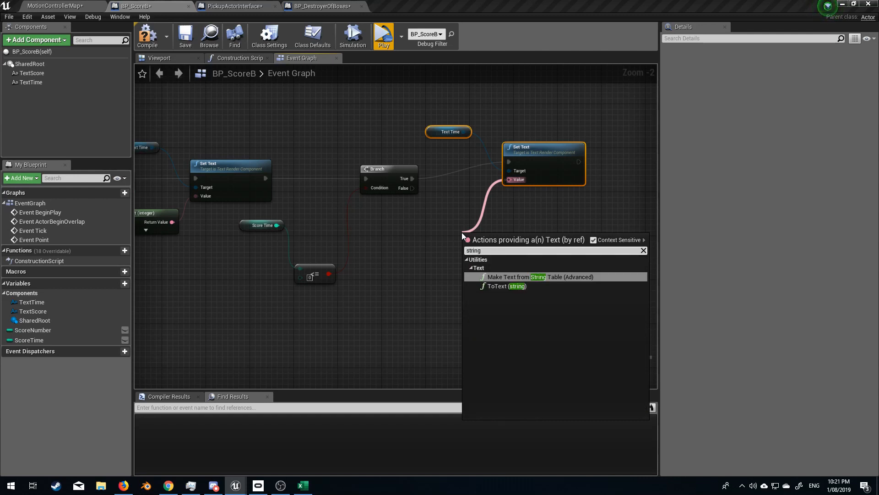
left_click(503, 286)
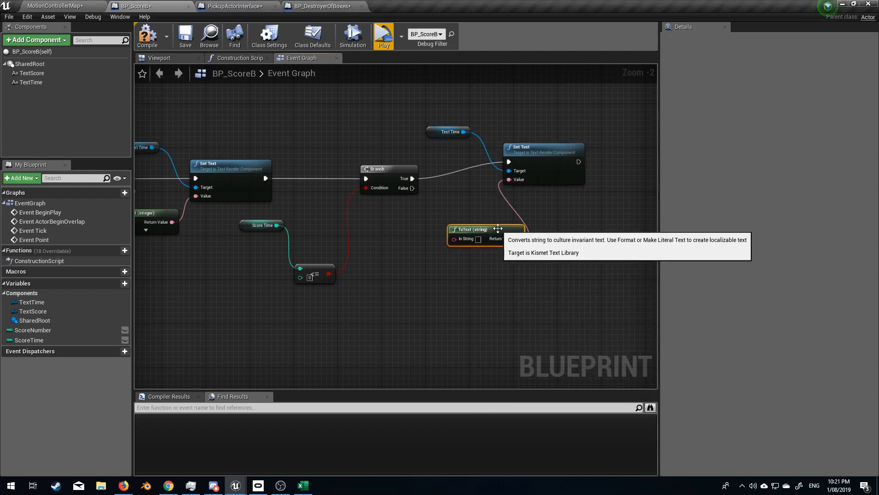
mouse_move(518, 266)
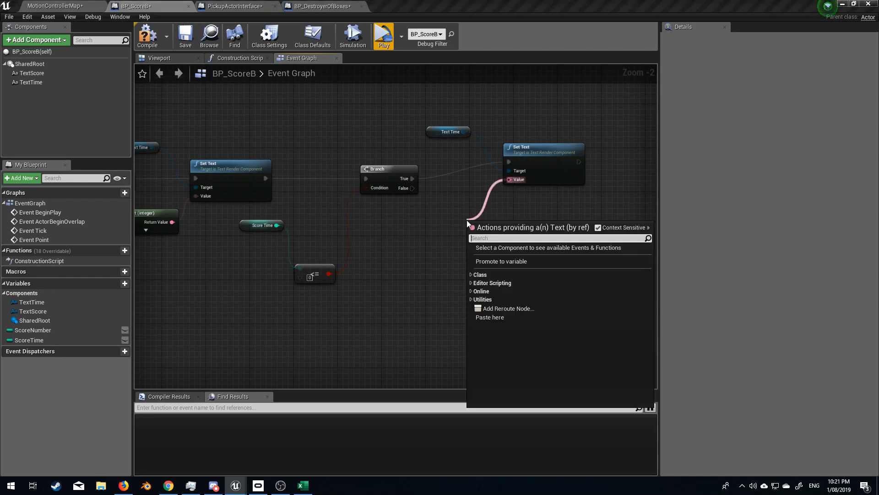
- Replace it with a Format Text node whose format reads GAME OVER
type("format")
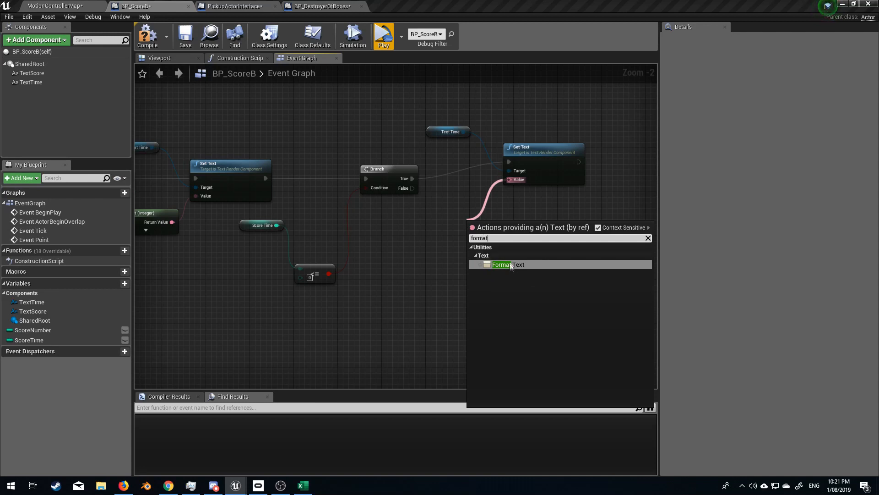
left_click(501, 264)
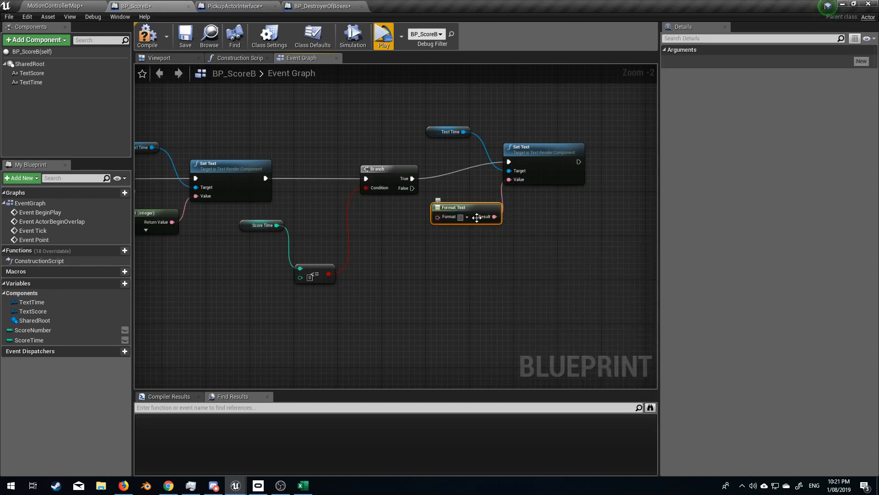
left_click(454, 217)
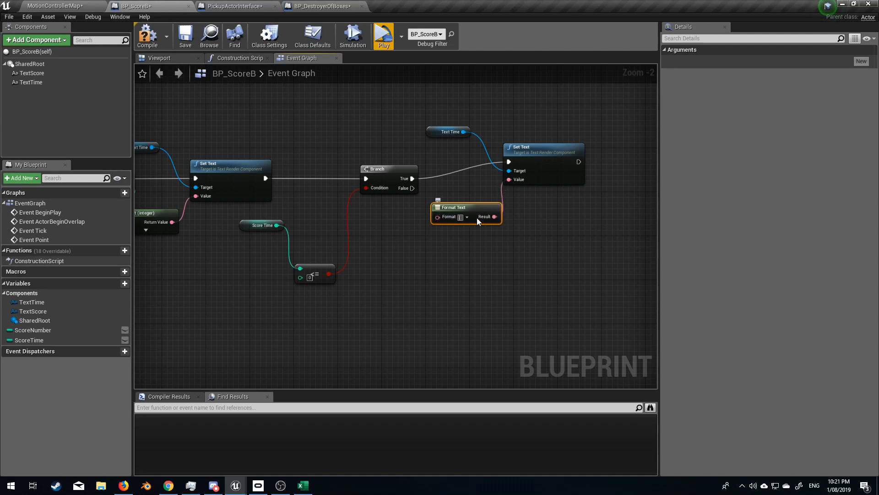
type("GAME OVER")
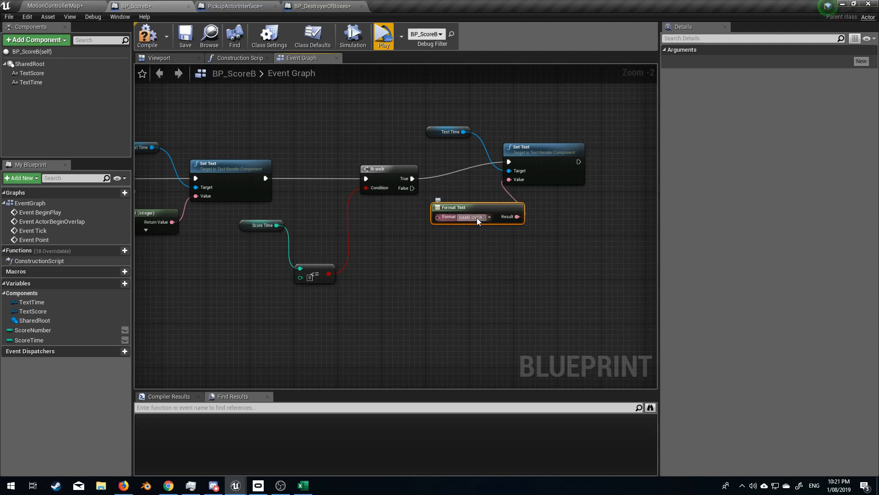
mouse_move(479, 214)
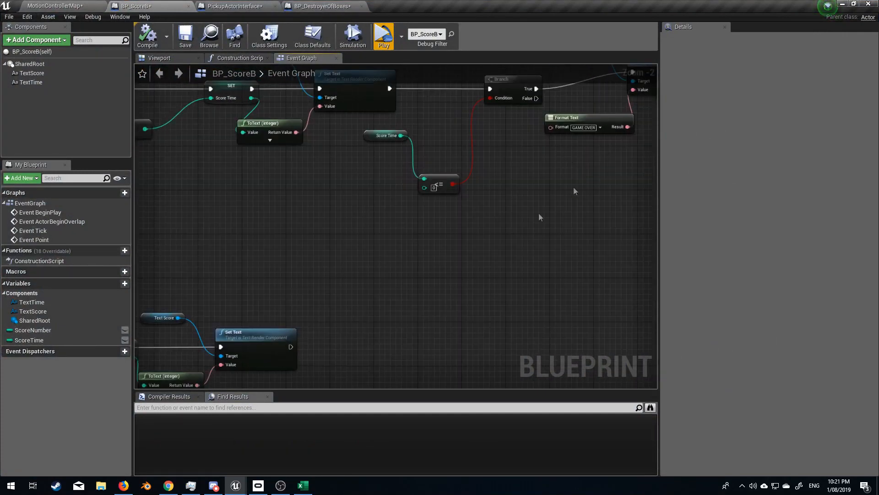
scroll("down", 3)
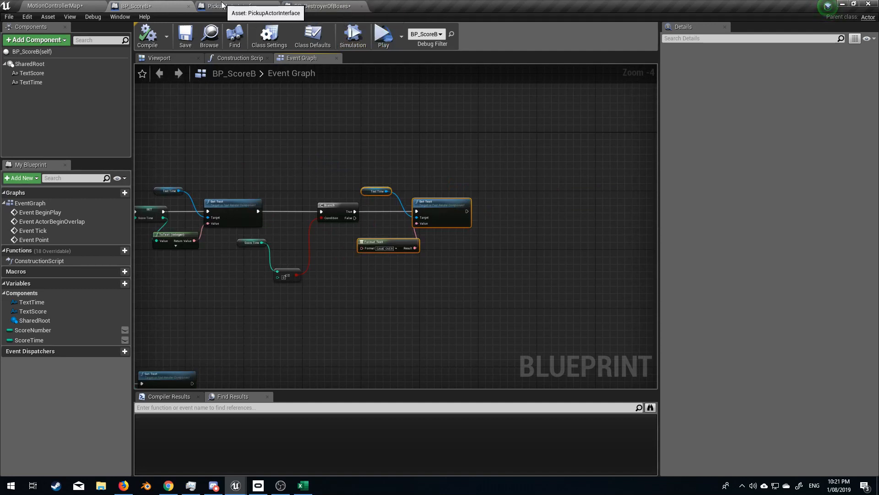
left_click(230, 6)
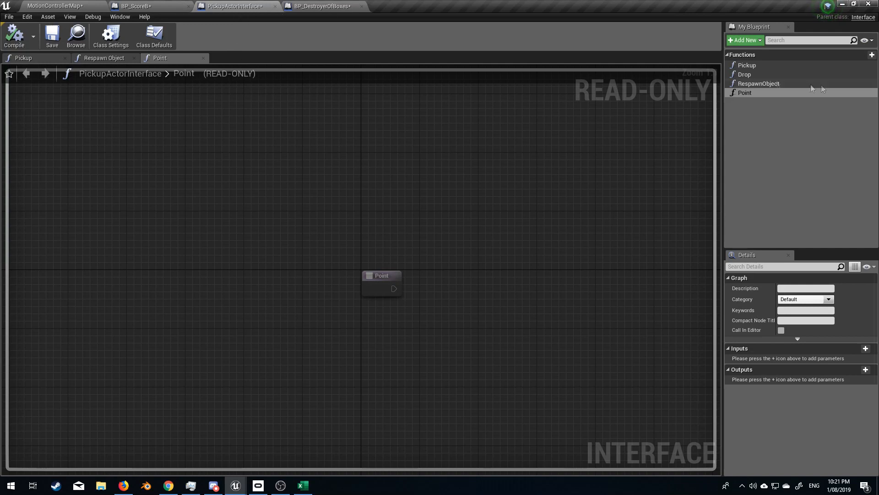
left_click(872, 54)
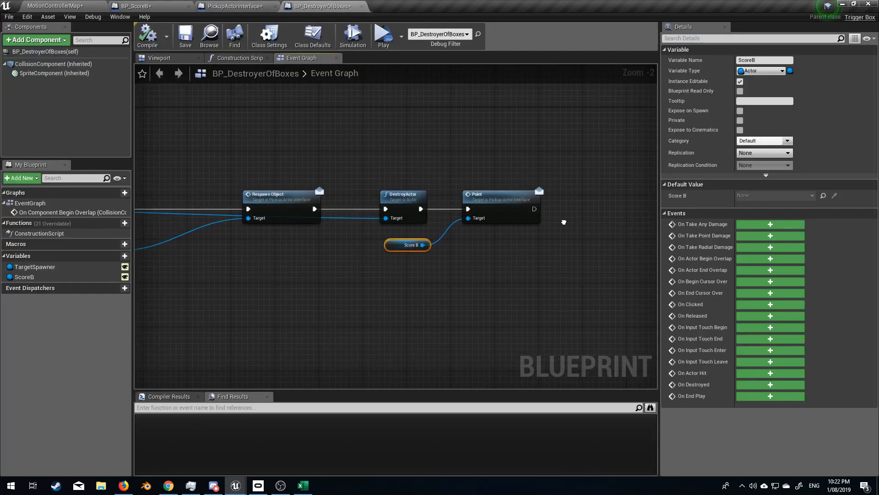
mouse_move(565, 226)
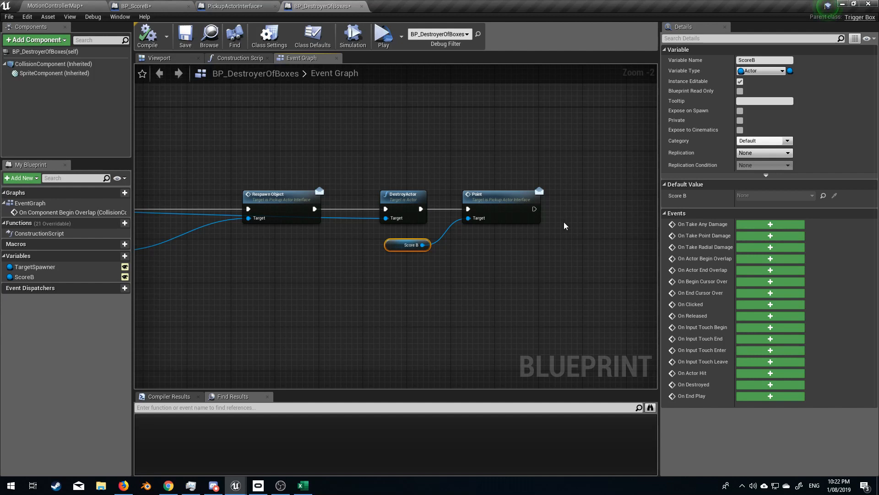
left_click(135, 7)
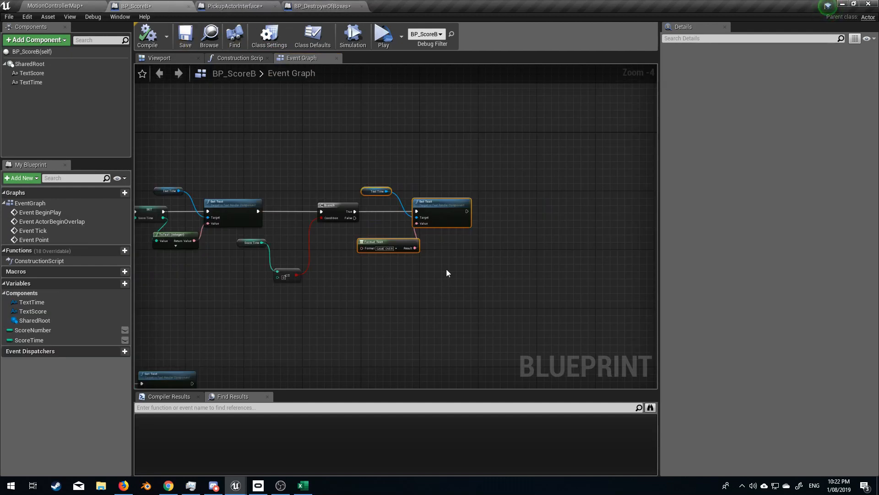
- Search for a Stop Respawner message node chained after the GAME OVER Set Text
left_click_drag(467, 212, 516, 218)
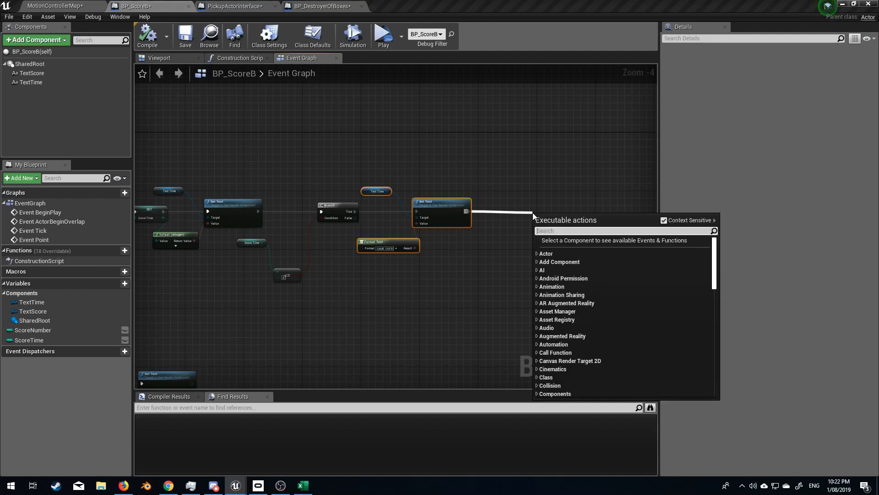
type("stop re")
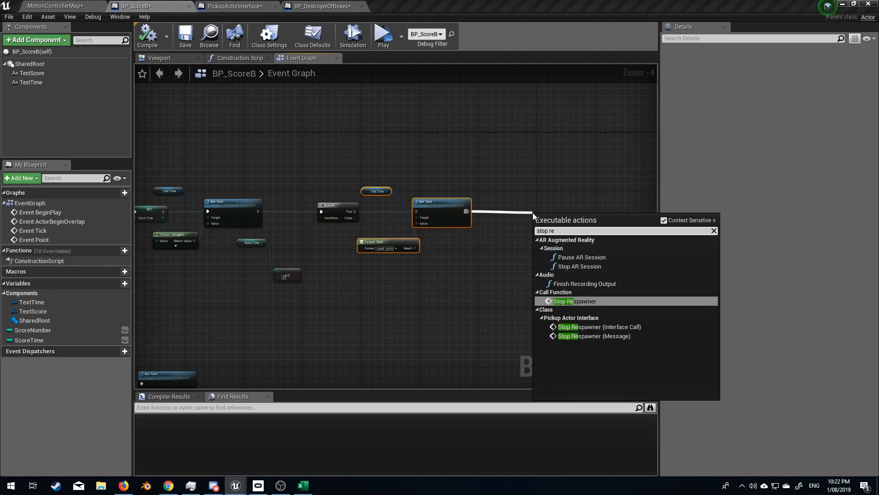
mouse_move(595, 336)
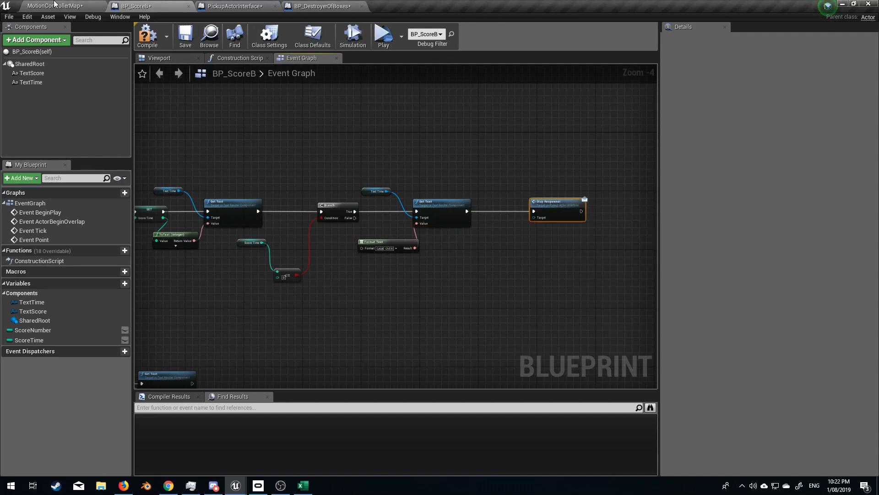
- Add a new RandomSpawner variable to BP_ScoreB
left_click(56, 5)
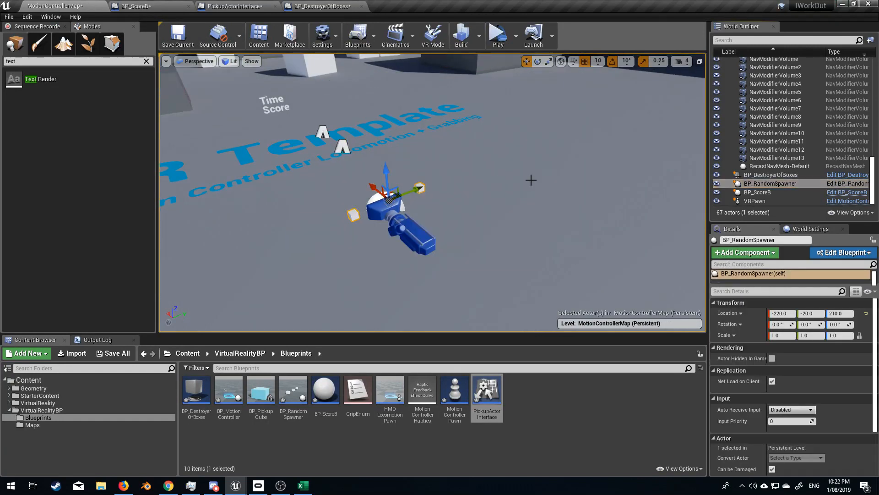
left_click(128, 7)
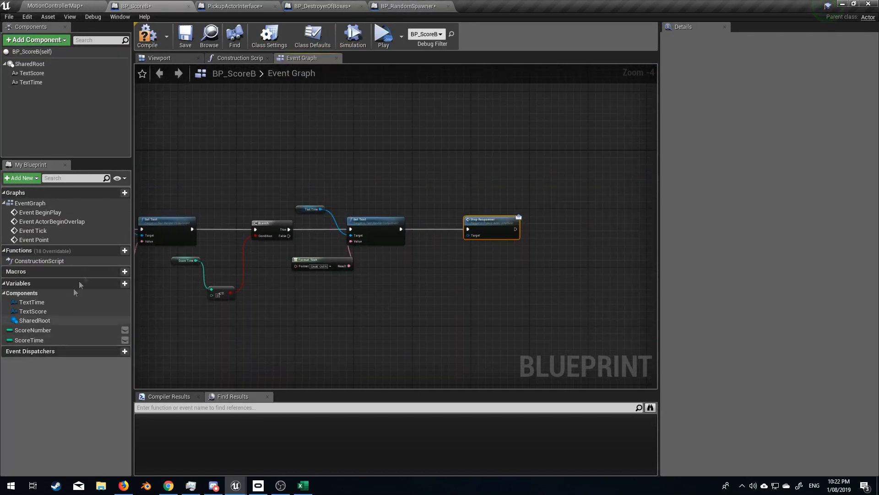
left_click(116, 283)
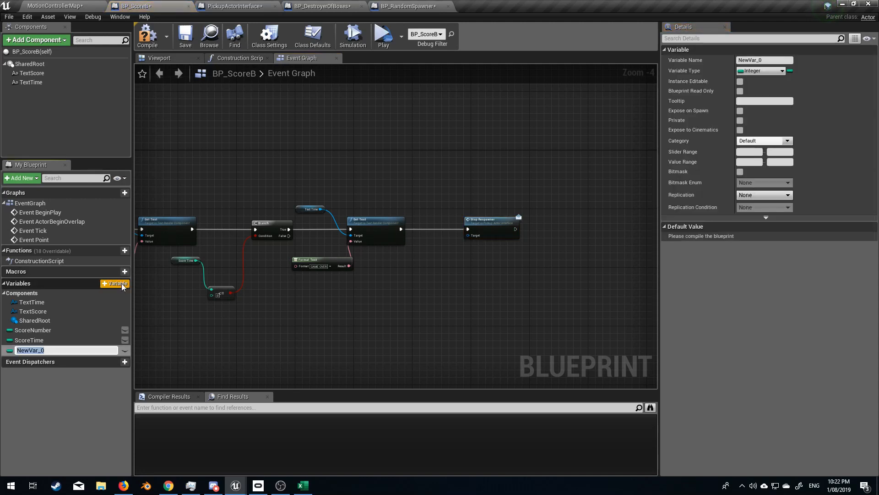
type("RandomSpanw")
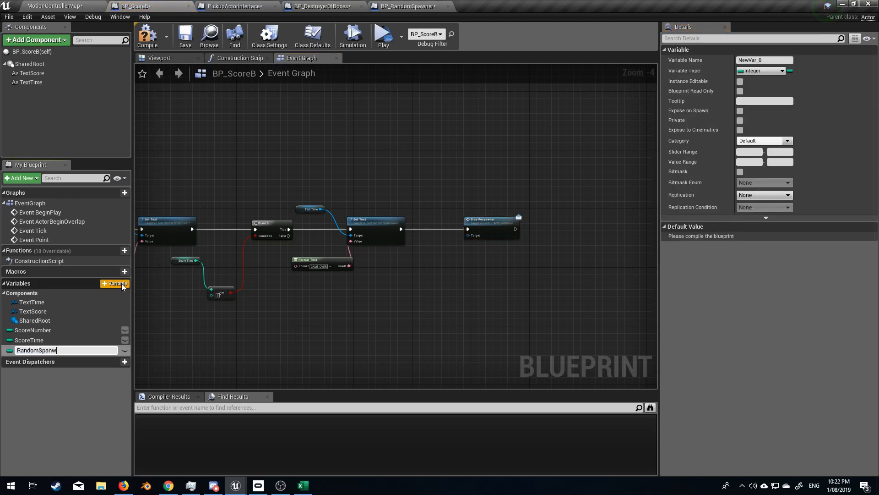
- Make RandomSpawner an Actor reference and place its getter in the Event Graph
left_click(781, 71)
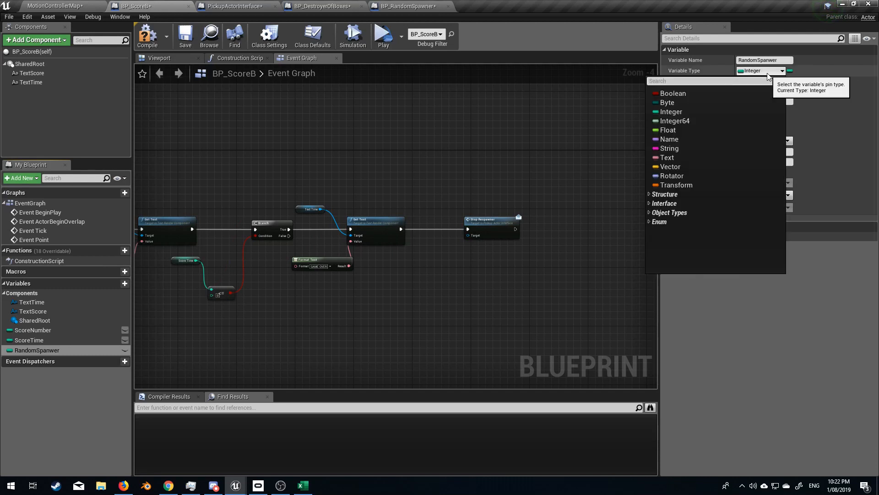
type("ac")
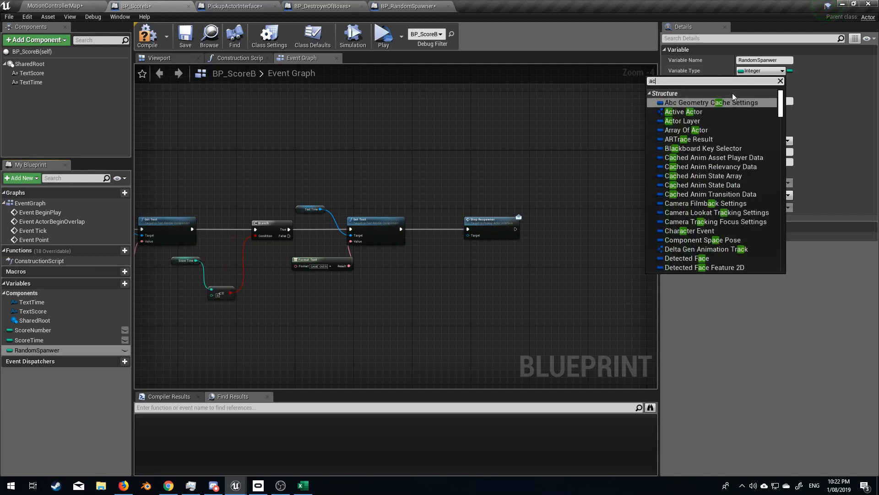
left_click(681, 112)
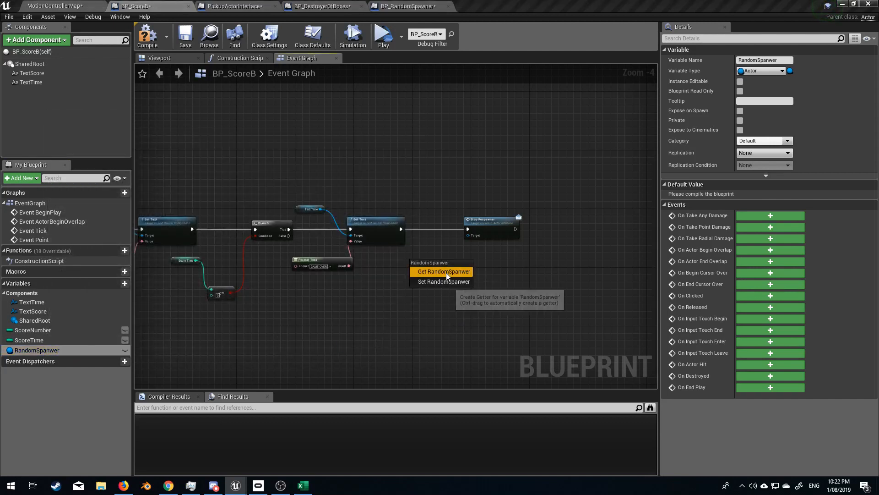
left_click(443, 272)
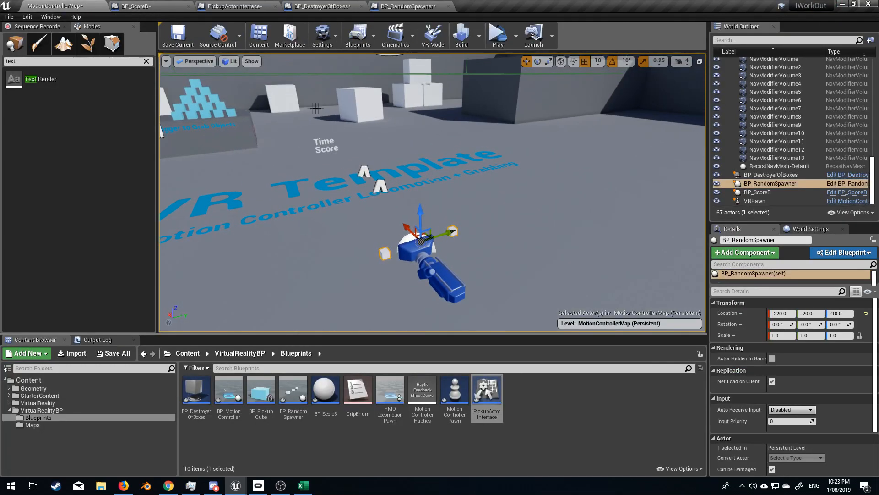
- Assign the level's BP_RandomSpawner to the score actor's Random Spawner property
left_click(763, 192)
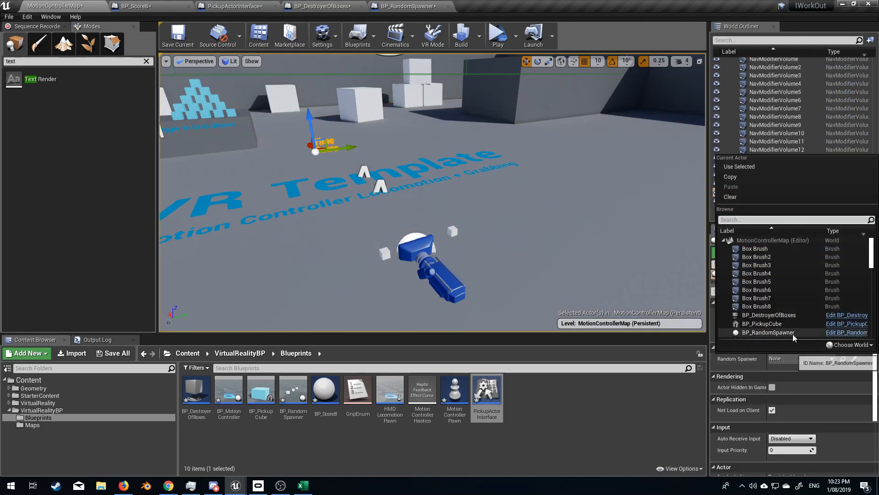
left_click(763, 191)
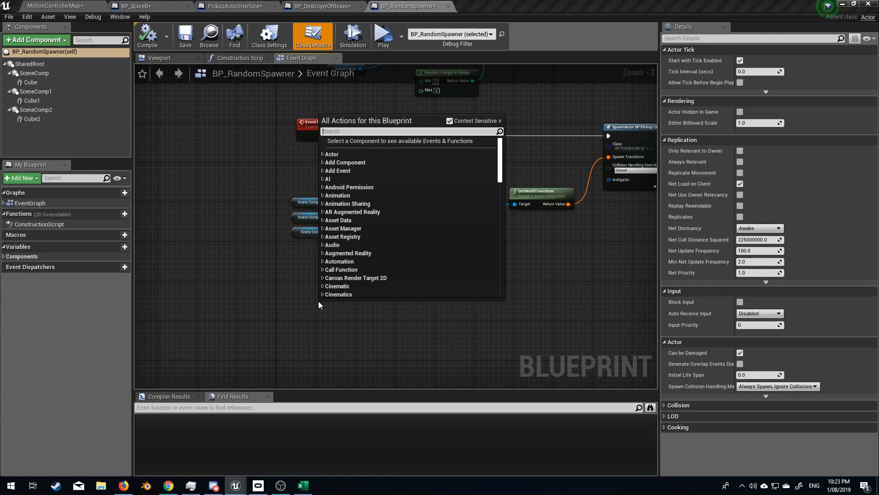
- Search the action list in BP_RandomSpawner, briefly checking the Destroyer of Boxes blueprint
type("randoms")
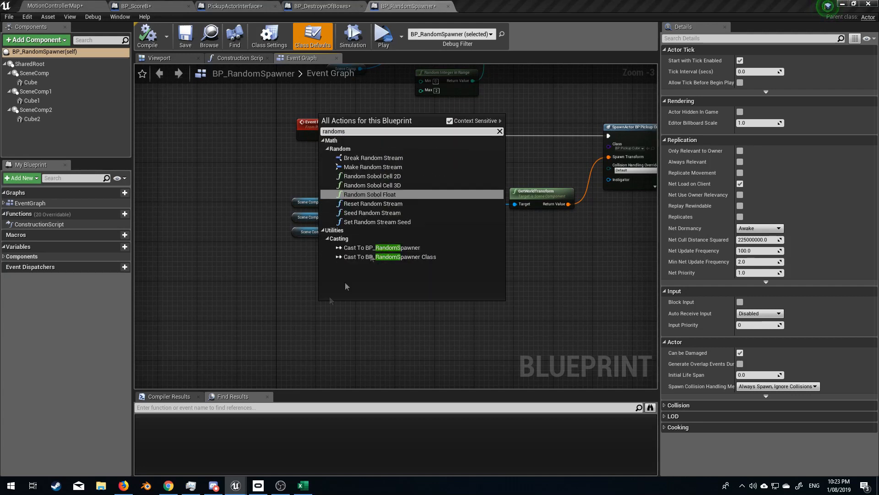
key("Backspace")
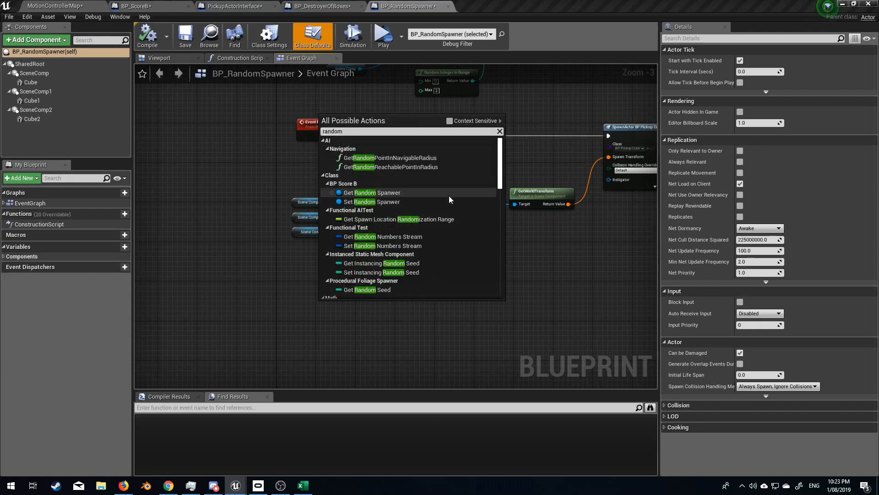
left_click(320, 7)
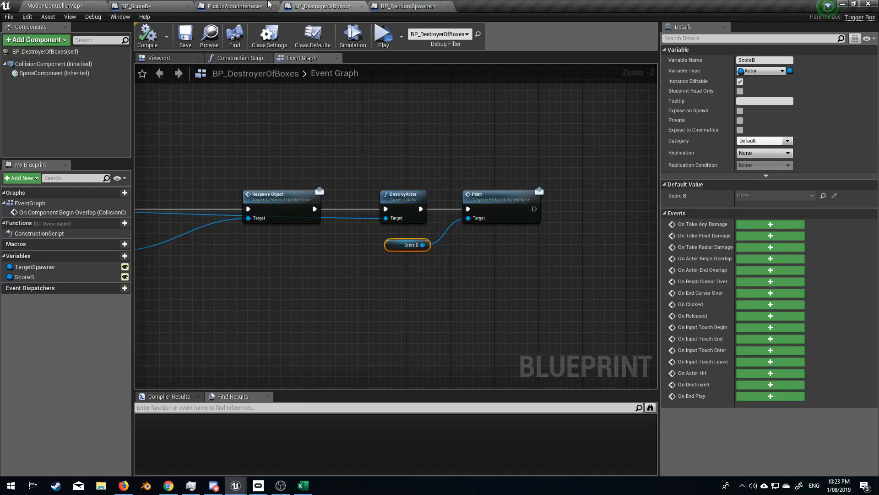
left_click(406, 7)
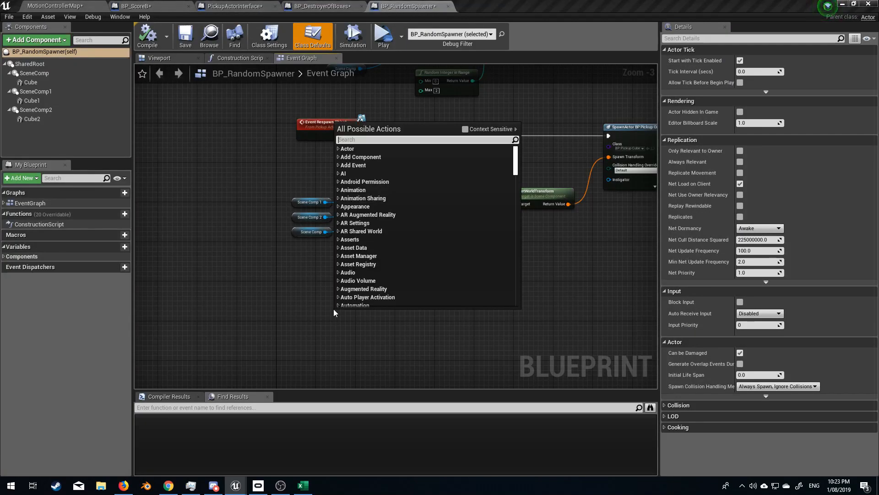
- Add the Event Stop Respawner node and move it into place
type("stop s")
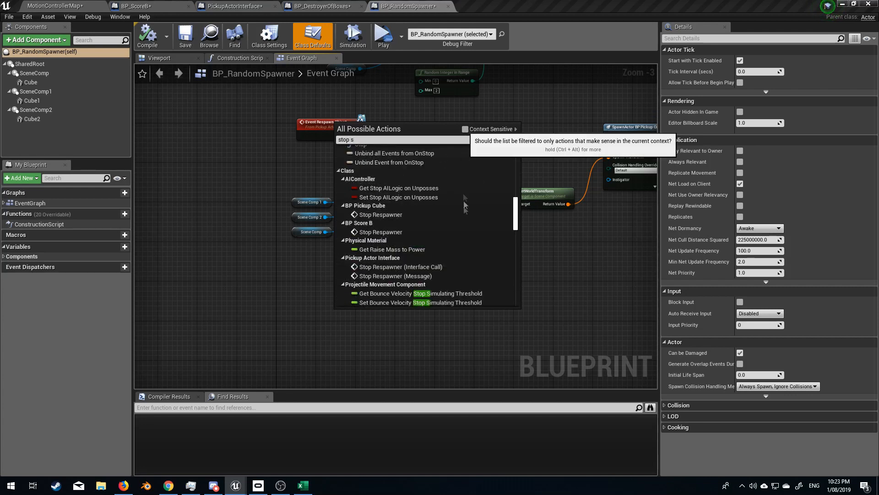
left_click(381, 231)
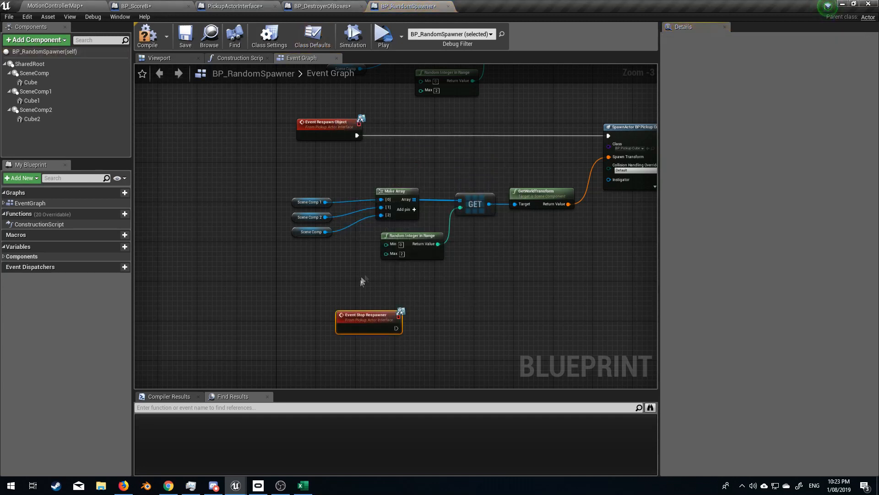
left_click_drag(369, 315, 329, 290)
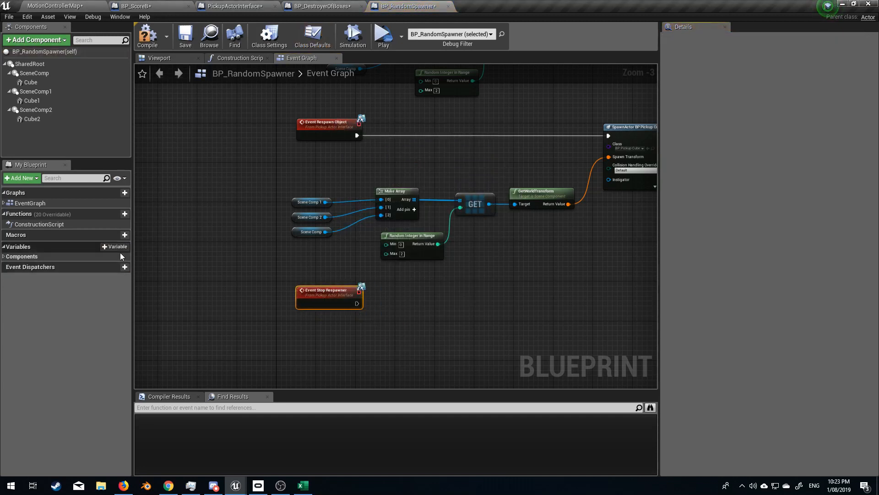
- Create a GAMEOVER boolean variable in the spawner blueprint
left_click(115, 246)
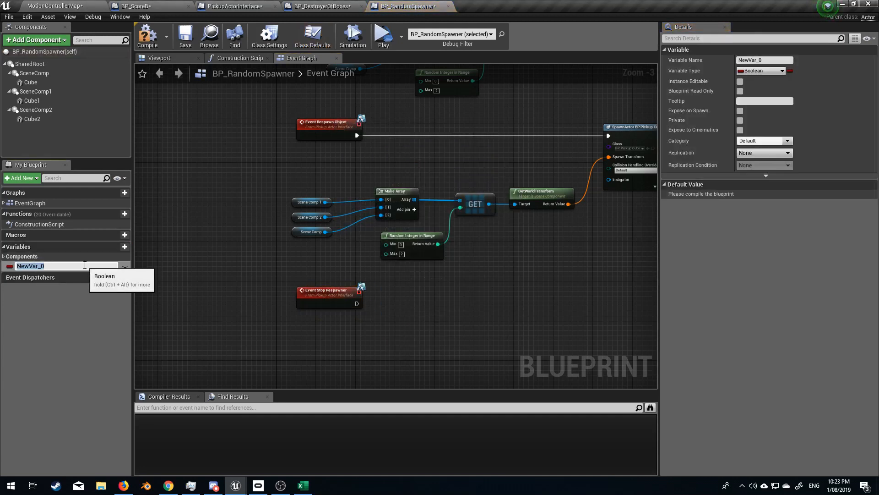
type("G")
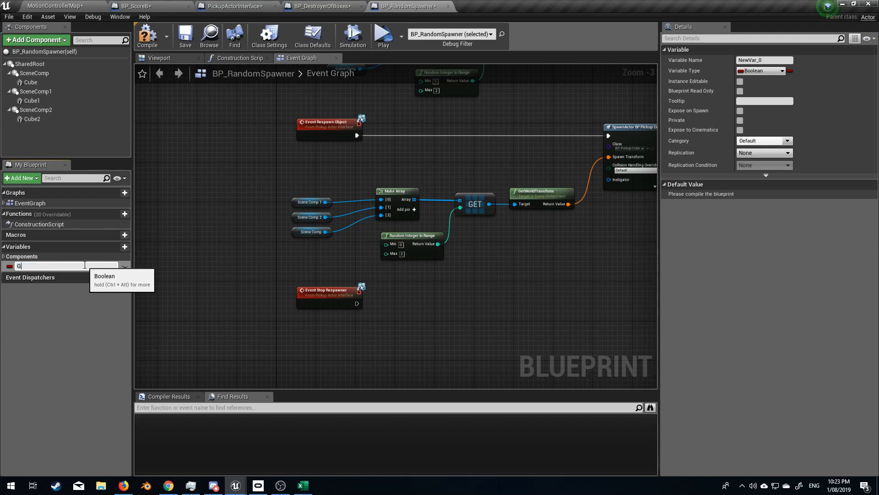
type("GAMEOVER")
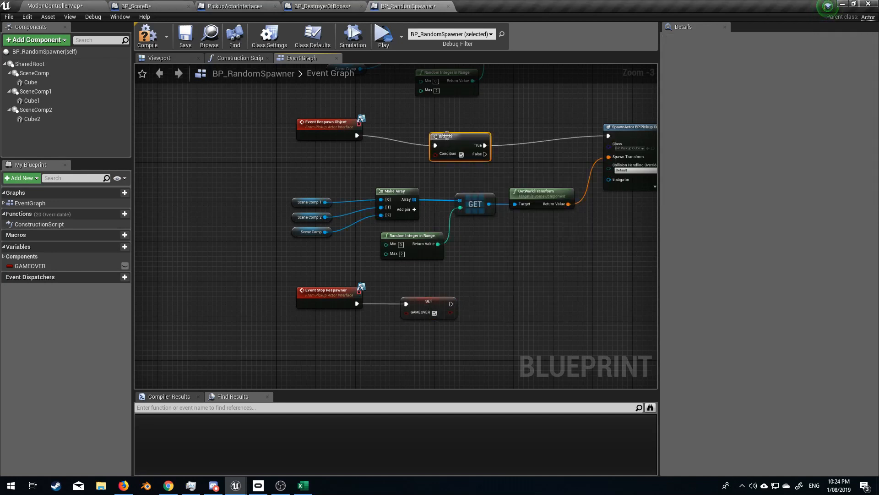
left_click(30, 266)
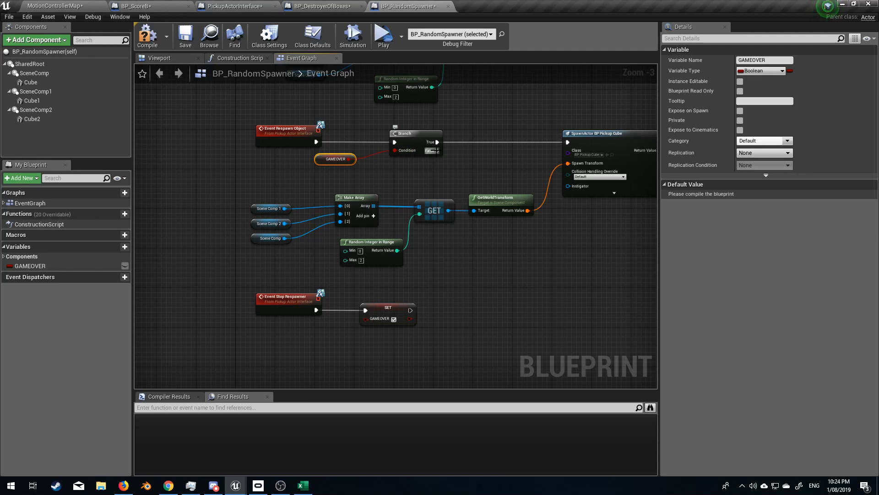
- Gate SpawnActor behind a Branch on GAMEOVER, spawning only on False
right_click(437, 142)
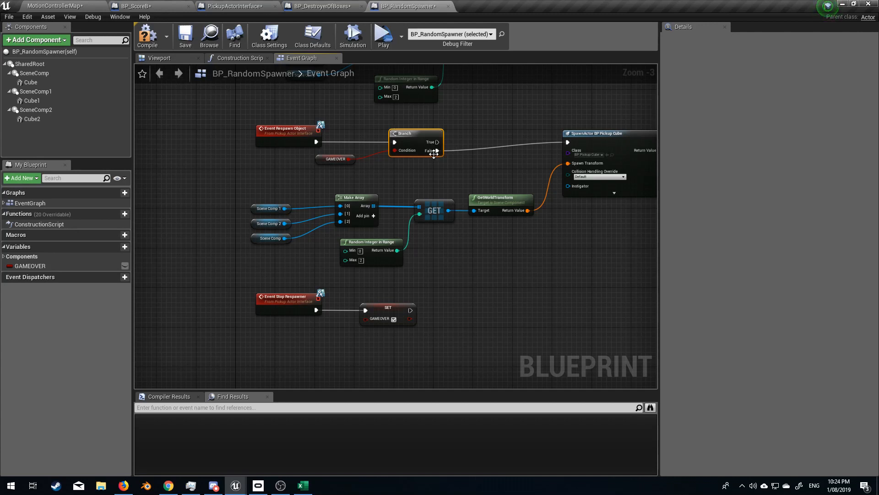
mouse_move(358, 330)
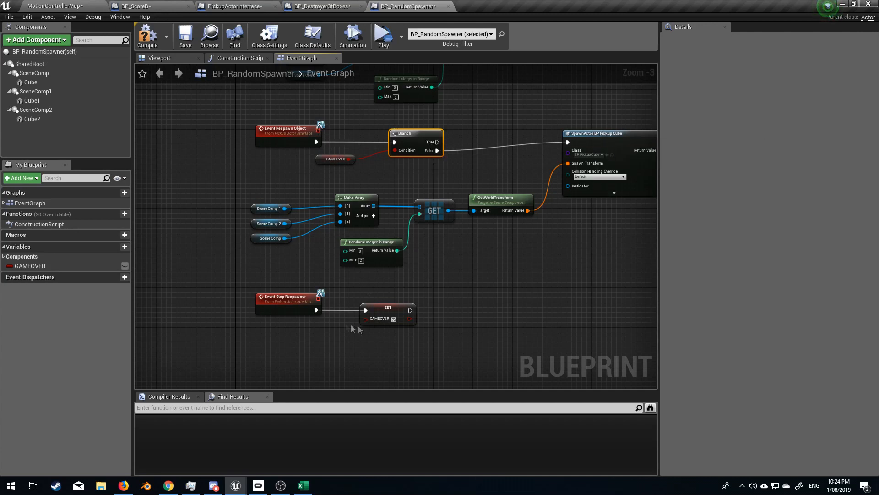
mouse_move(398, 323)
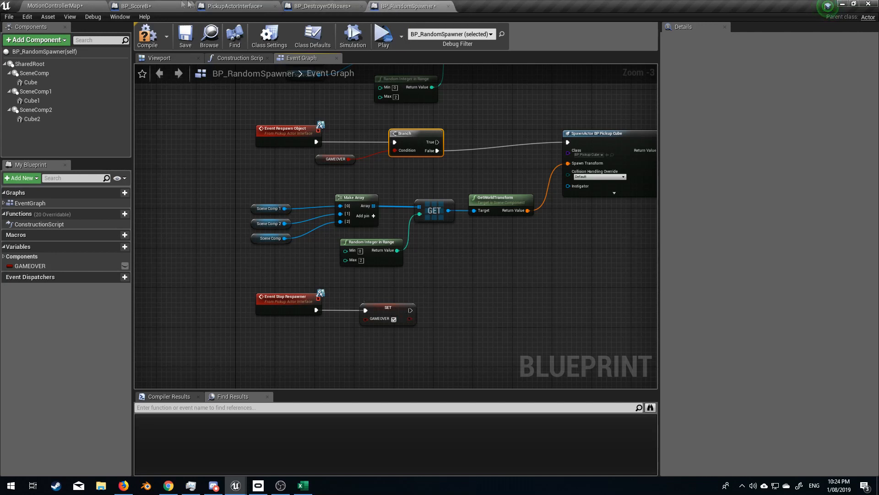
left_click(147, 7)
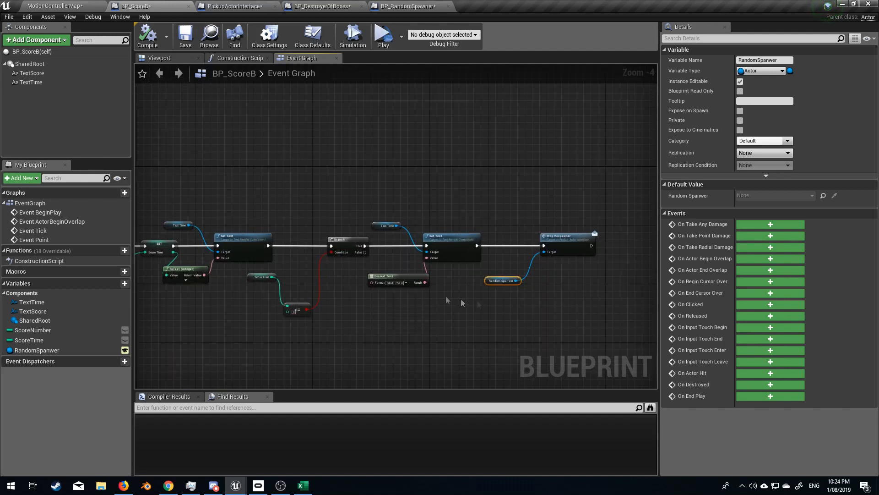
- Compile BP_RandomSpawner and return to the BP_ScoreB graph
left_click(404, 5)
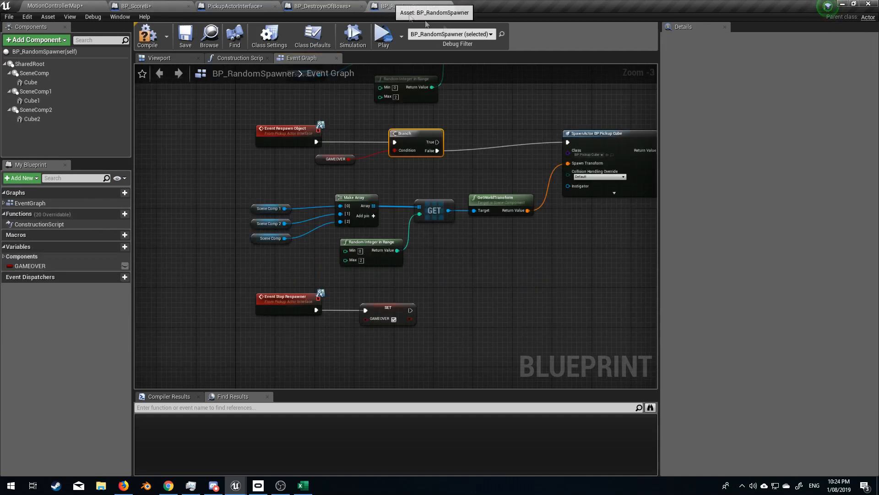
mouse_move(404, 318)
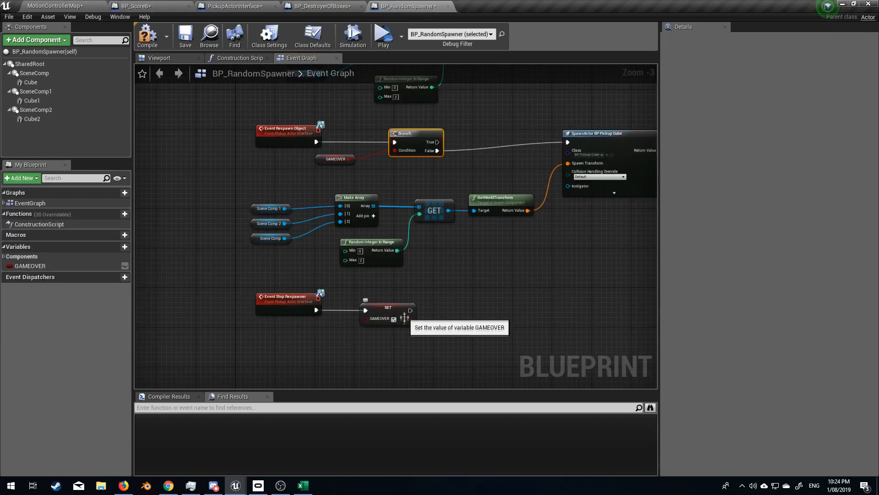
mouse_move(401, 323)
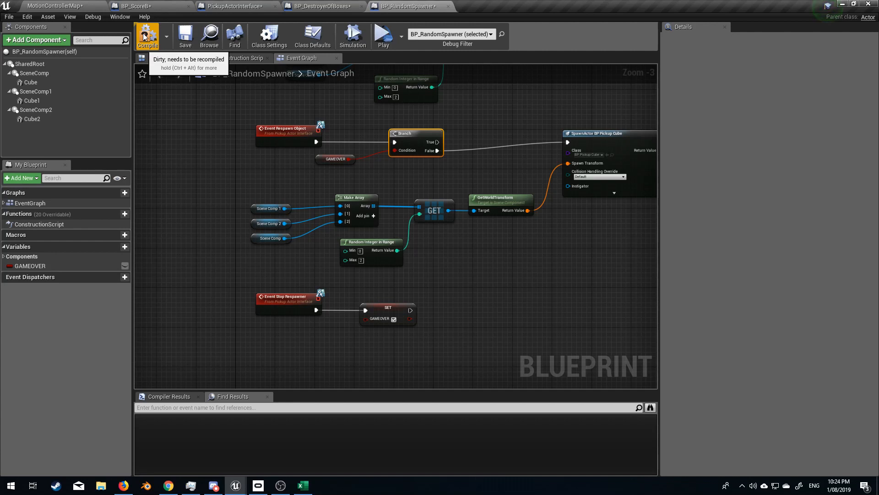
left_click(147, 35)
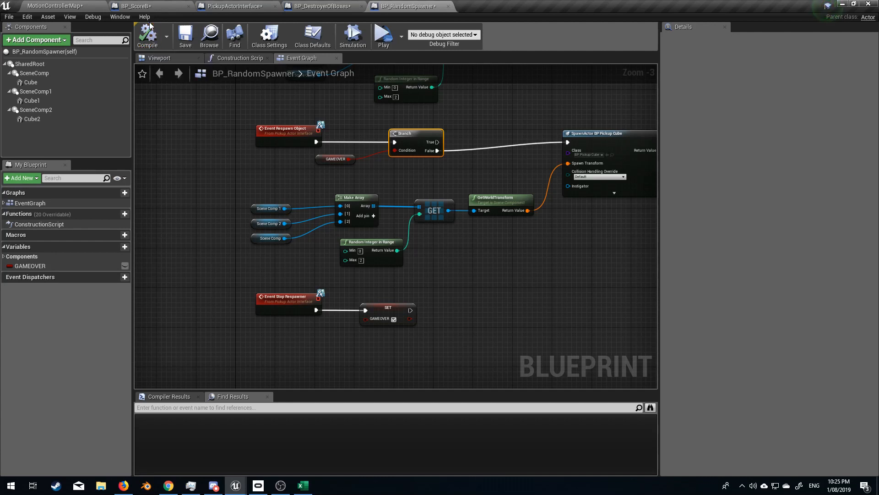
left_click(236, 6)
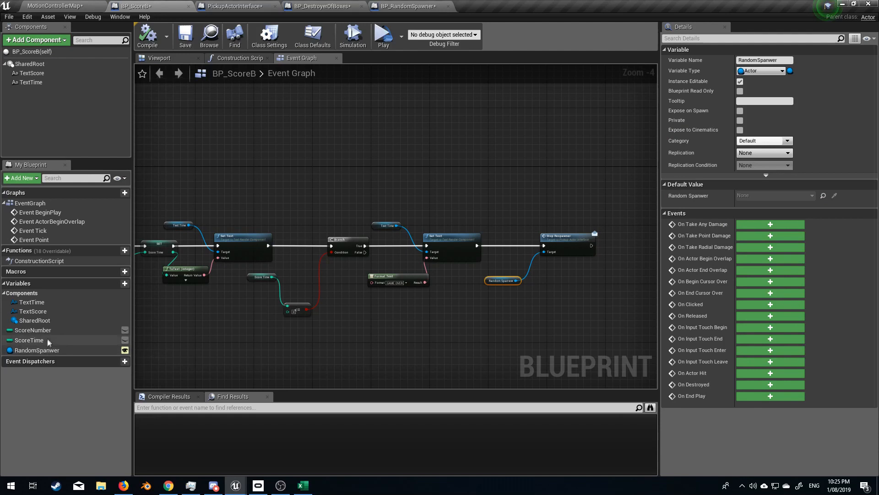
- Give ScoreTime a default value of 30 and launch a playtest
left_click(28, 339)
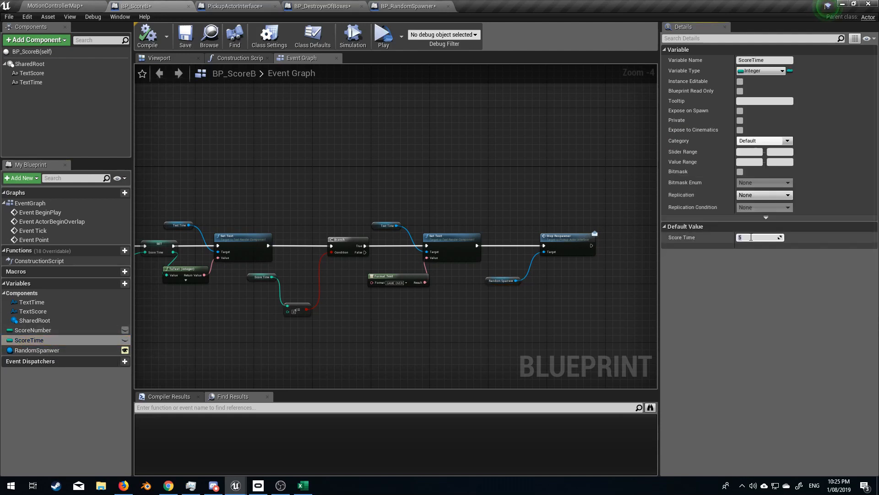
type("30")
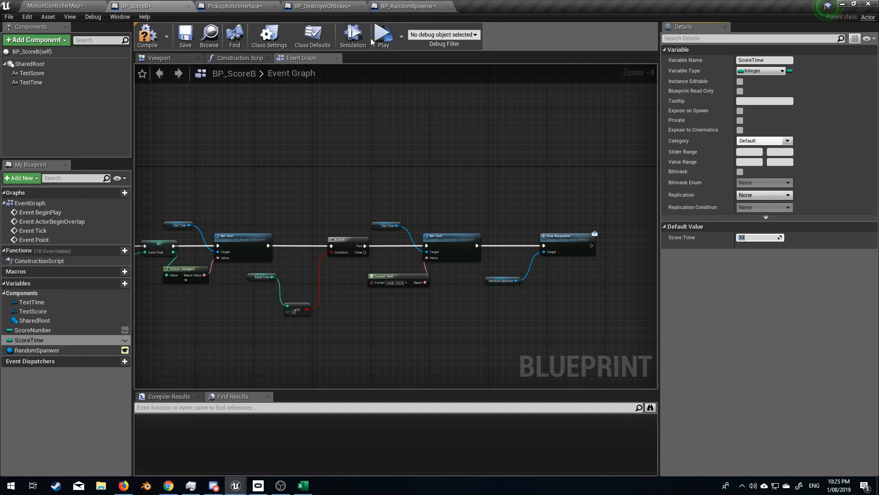
left_click(383, 34)
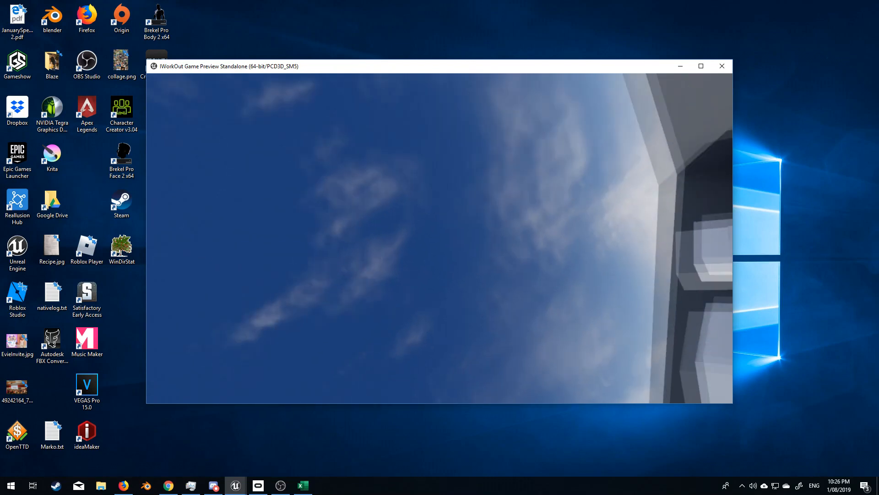
- Let the countdown run in the standalone preview, then close the game window
left_click(235, 485)
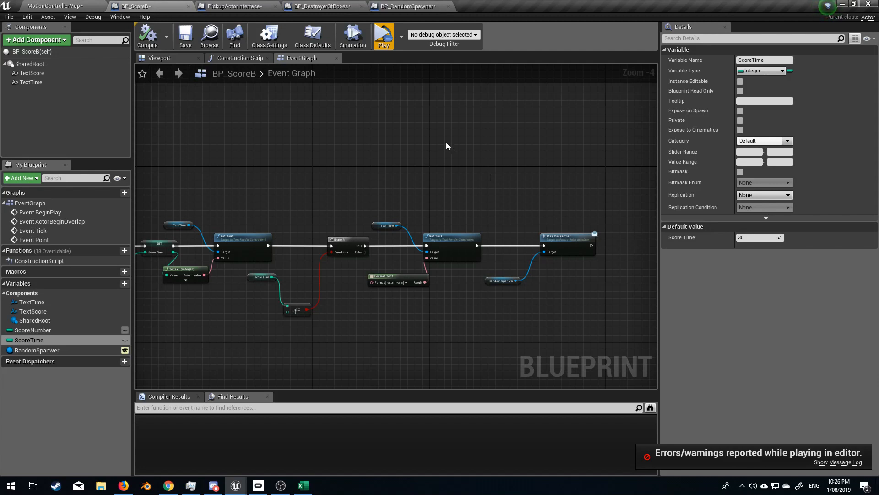